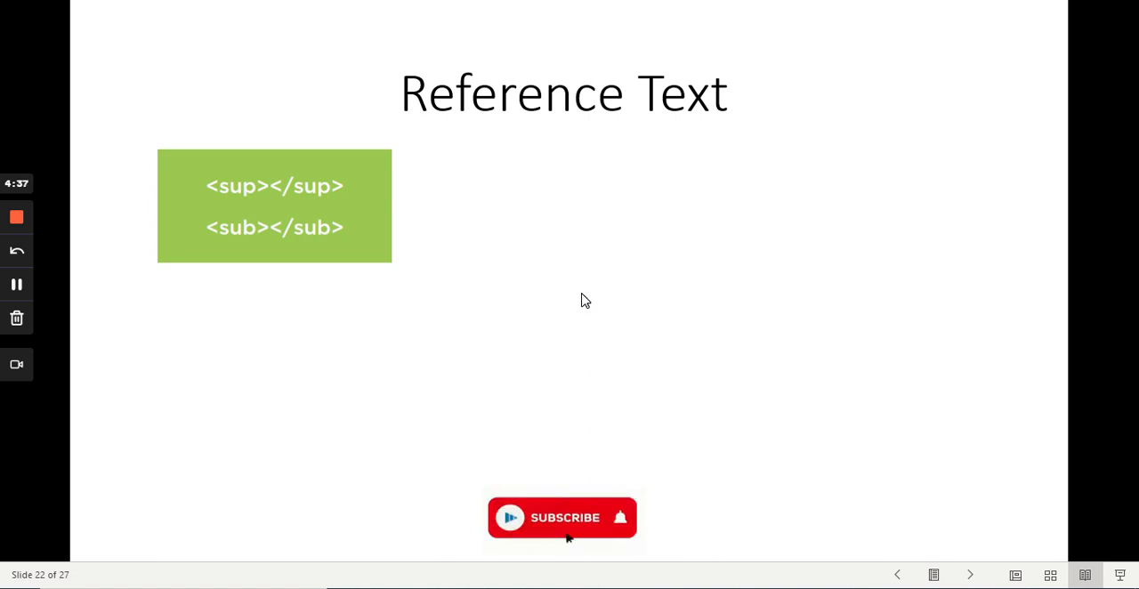
- Advance the slide show to slide 23, revealing the magenta cite box beside sup/sub
left_click(563, 517)
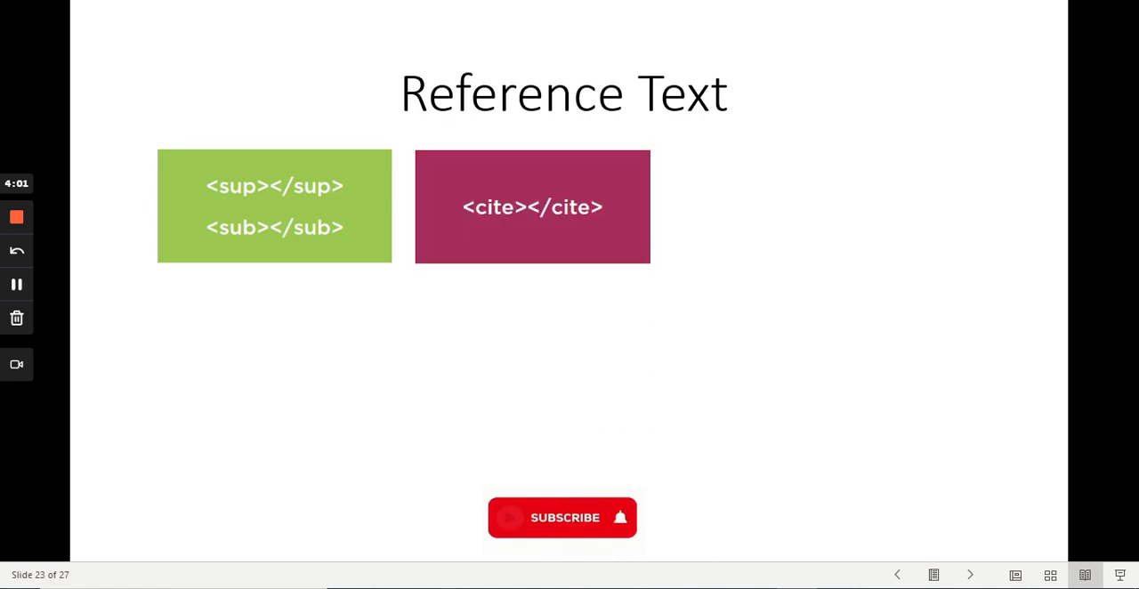
- Advance through the slides to reveal the abbr, code/samp, kbd/var and blockquote/q boxes
left_click(562, 517)
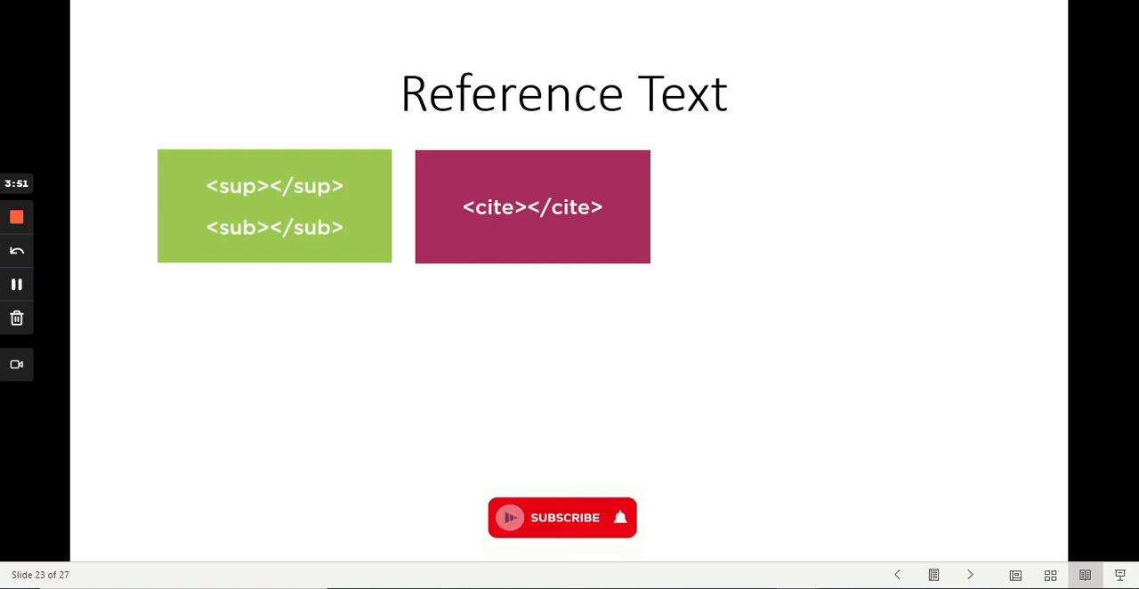
left_click(562, 517)
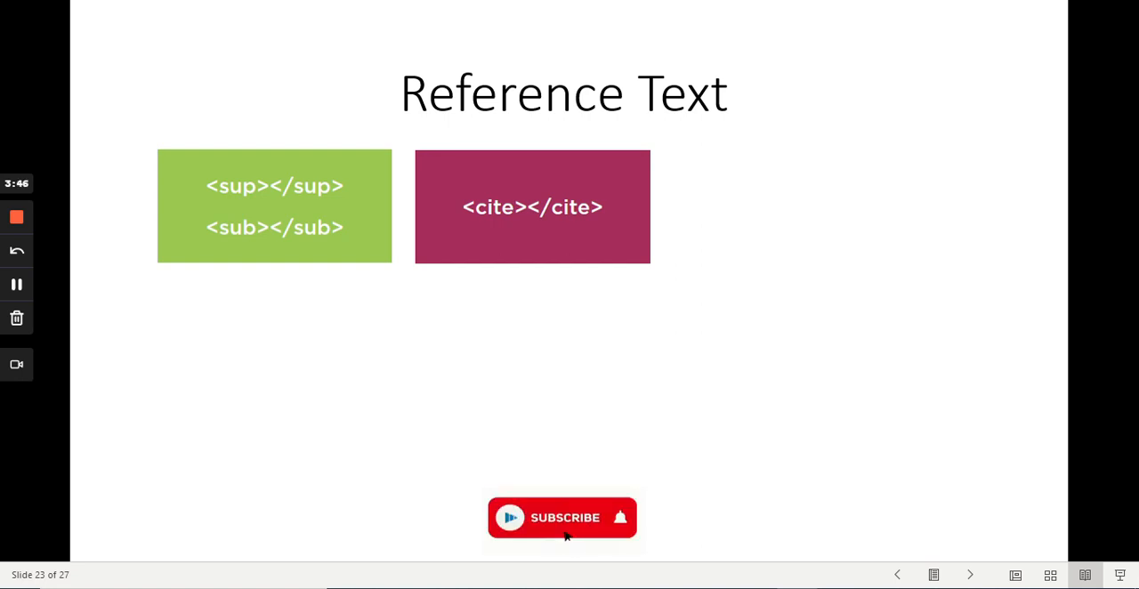
left_click(562, 517)
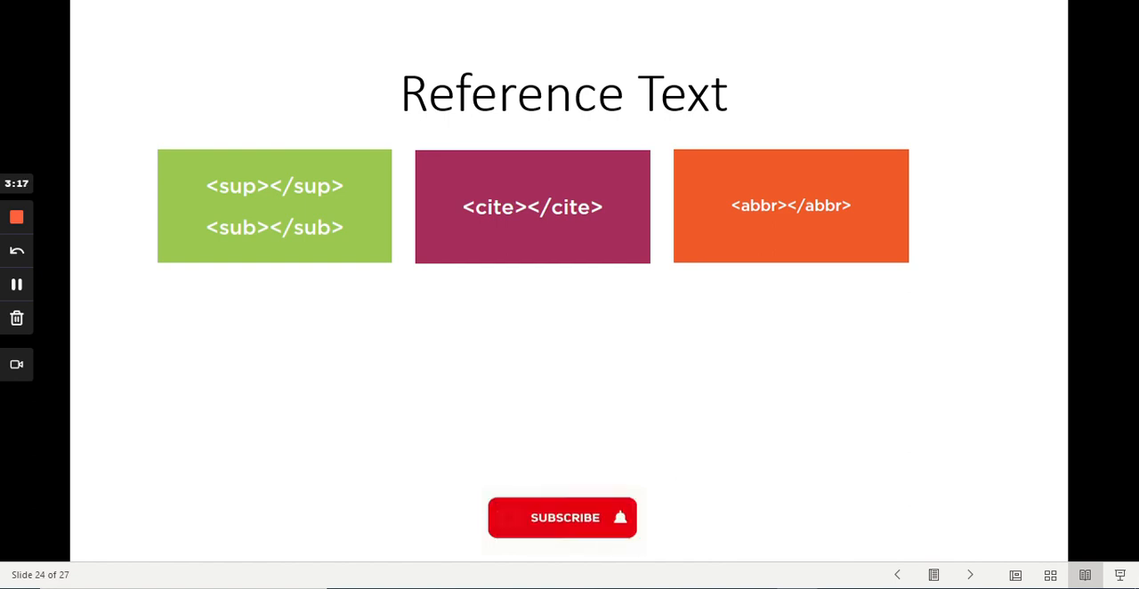
left_click(561, 517)
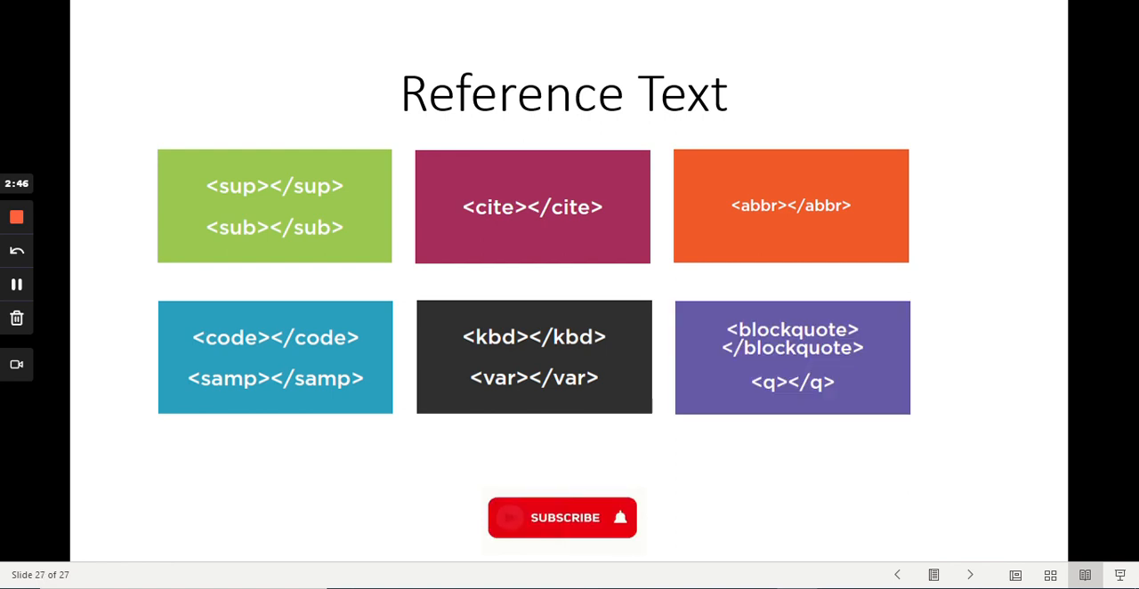
left_click(562, 517)
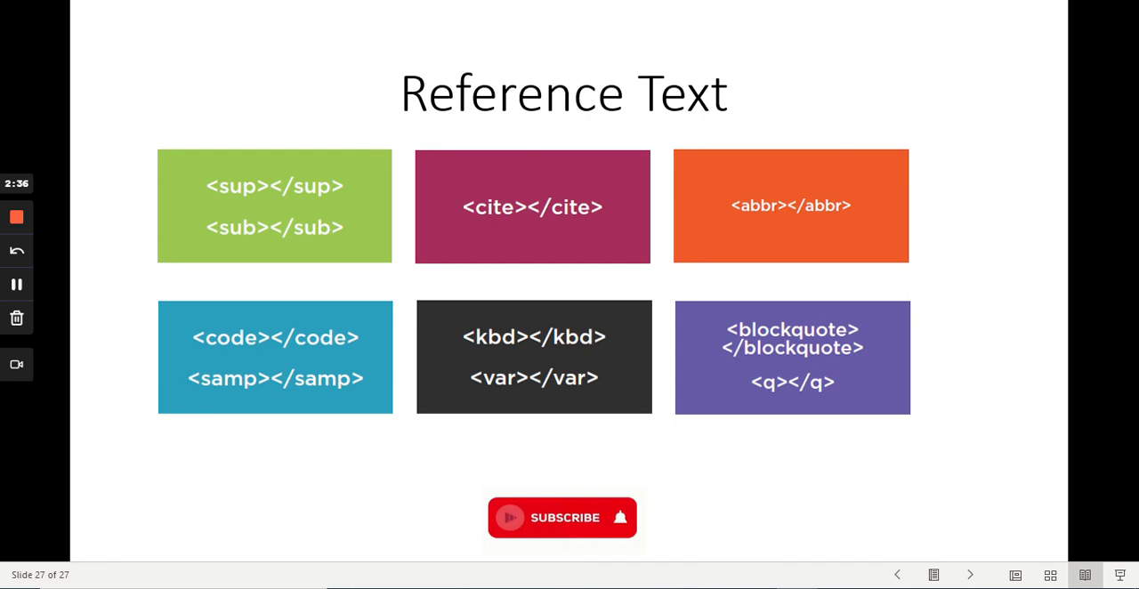
left_click(562, 517)
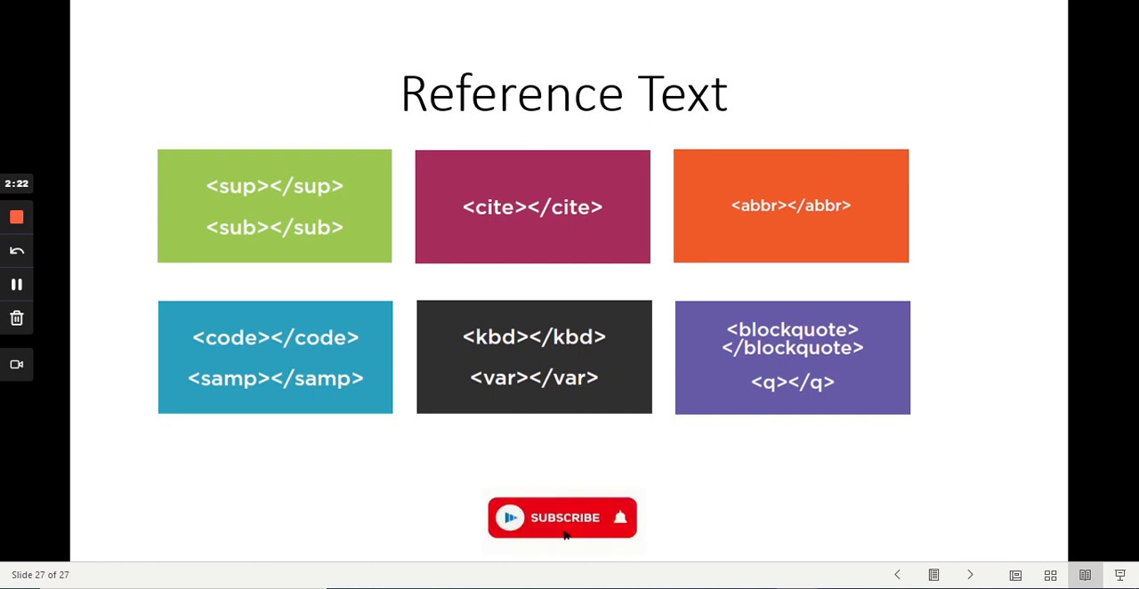
left_click(563, 517)
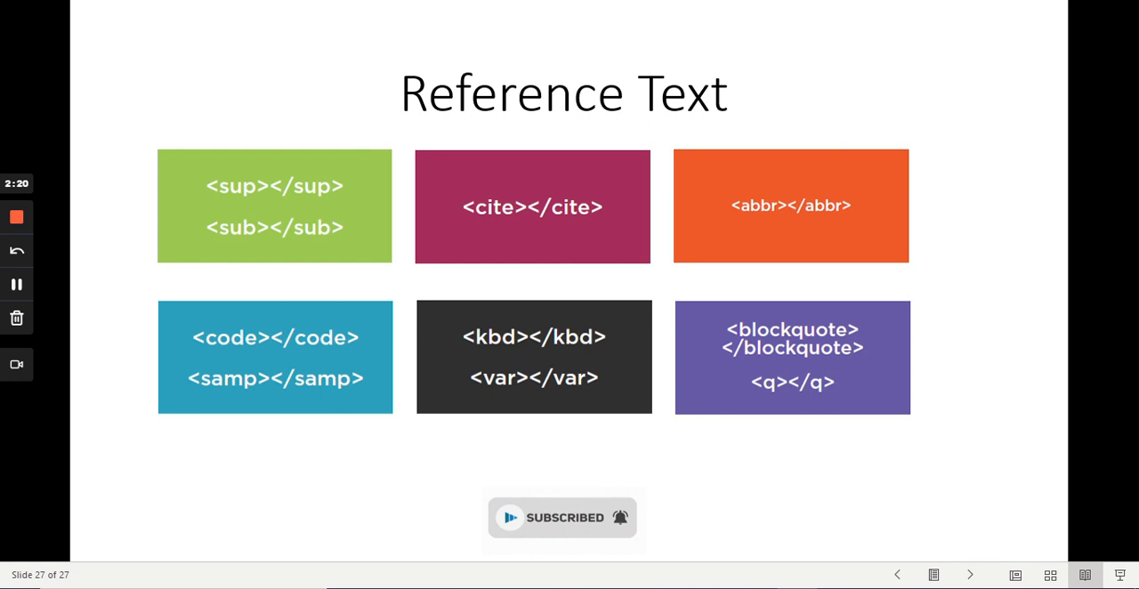